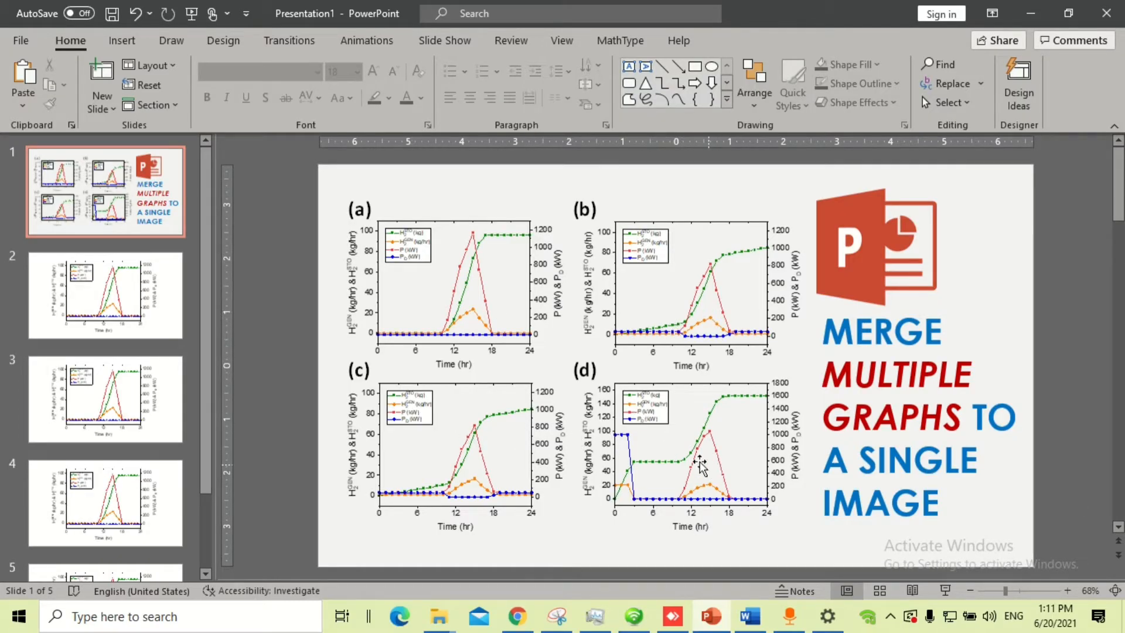
# Show slide 5 with its single hydrogen-and-power line graph
pyautogui.click(106, 294)
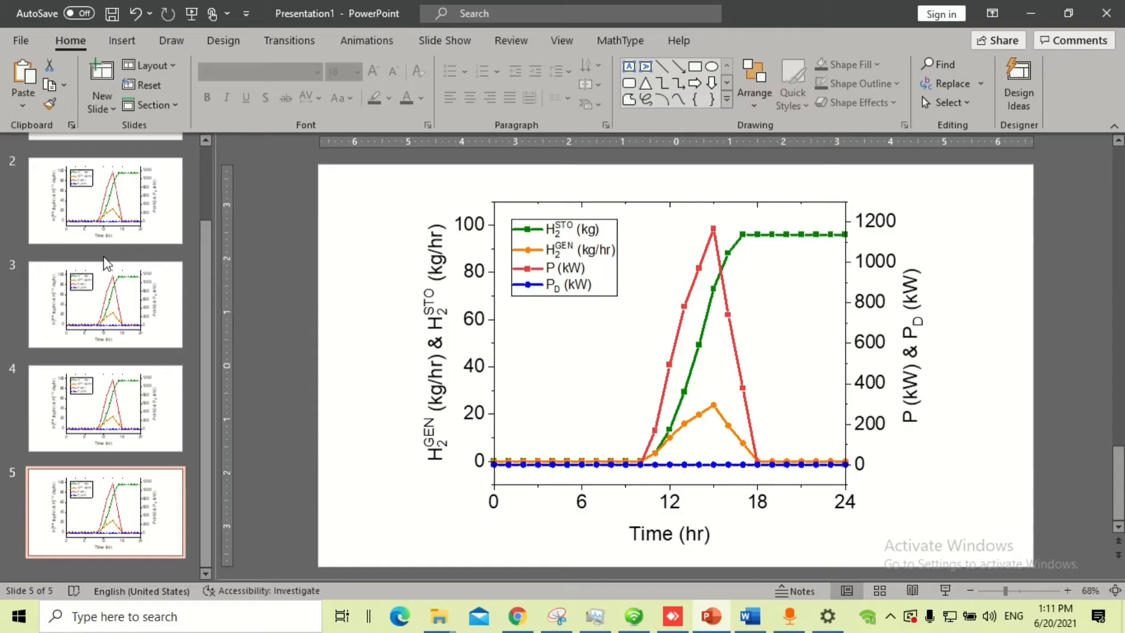
# Move slide 3's graph onto slide 2, shrink it to match and align it beside the first graph
pyautogui.click(106, 200)
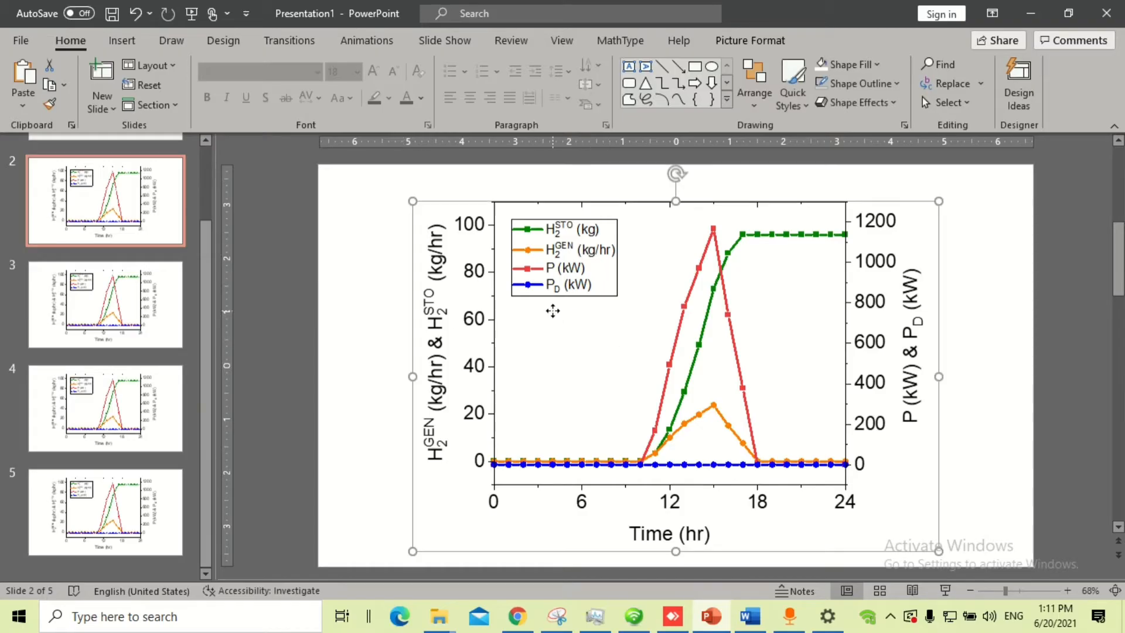
pyautogui.moveTo(938, 565)
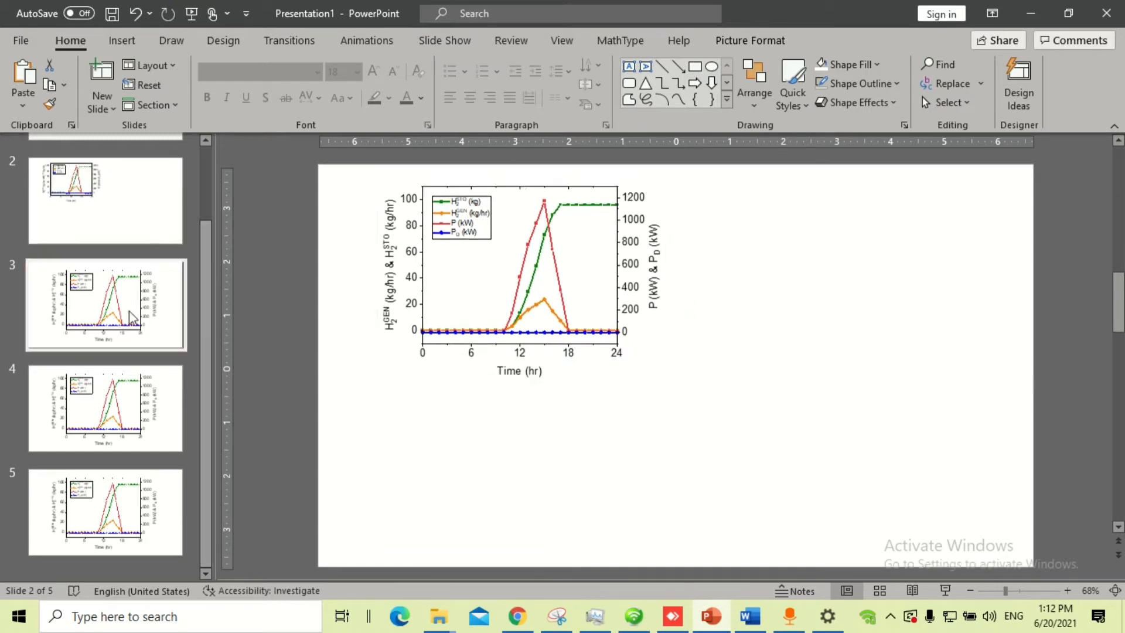
pyautogui.click(105, 303)
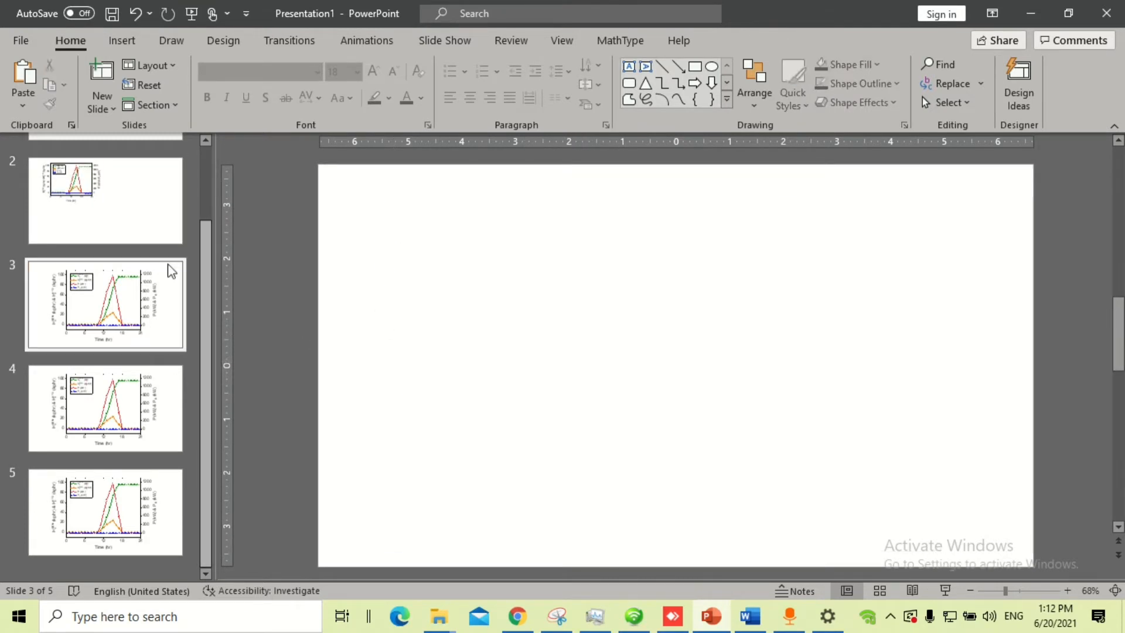
pyautogui.click(106, 200)
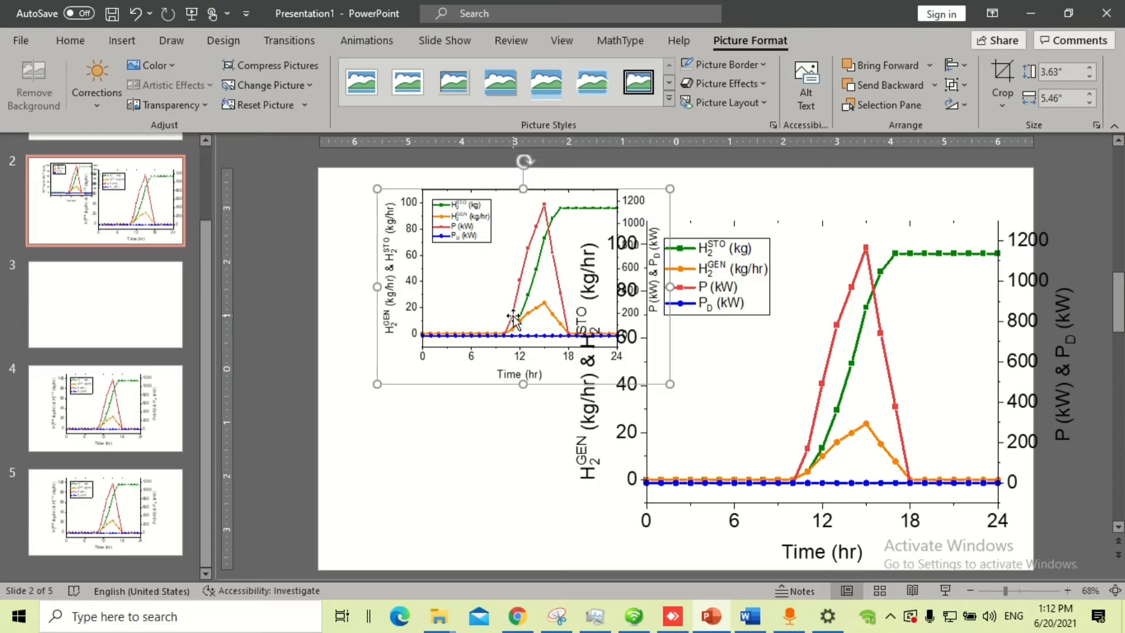
pyautogui.moveTo(669, 383); pyautogui.dragTo(1090, 564)
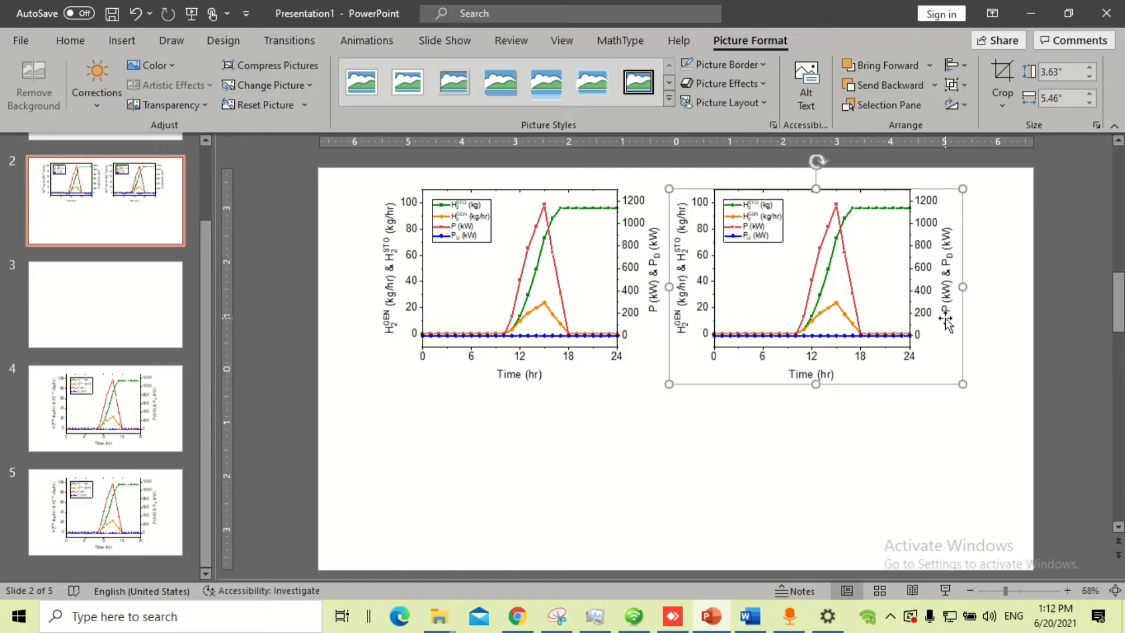
pyautogui.moveTo(854, 319)
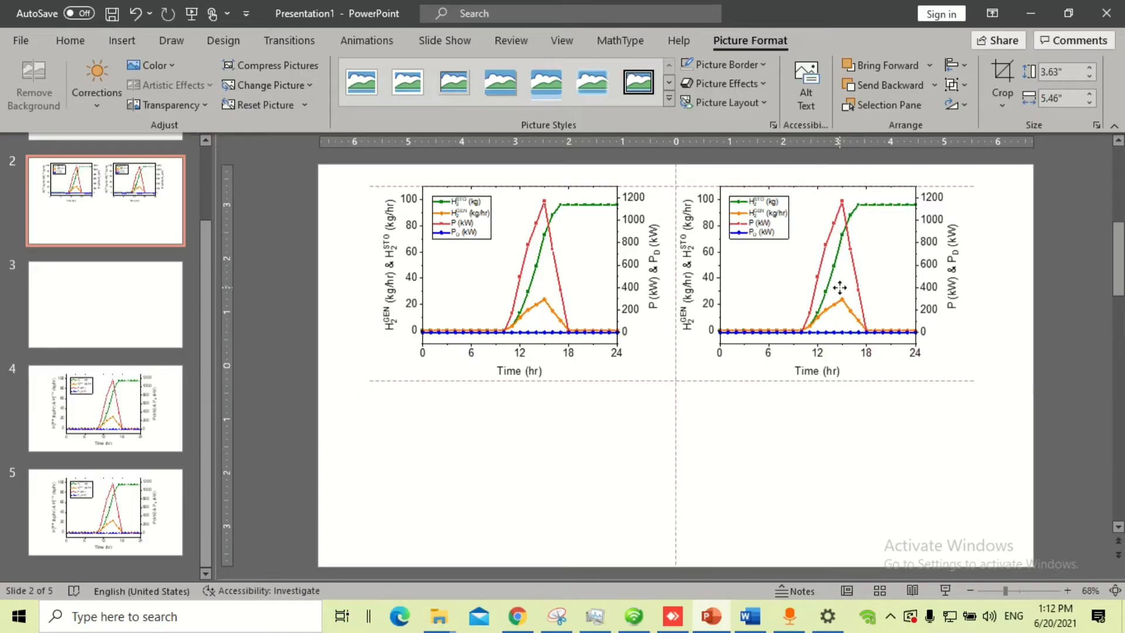
pyautogui.click(820, 287)
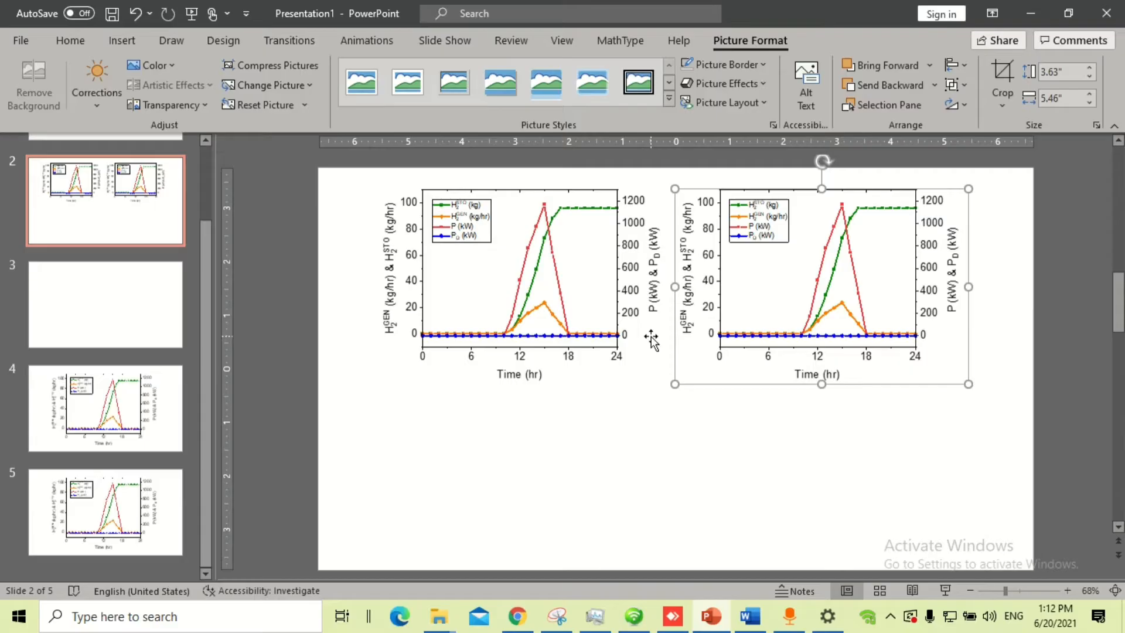
pyautogui.moveTo(843, 247)
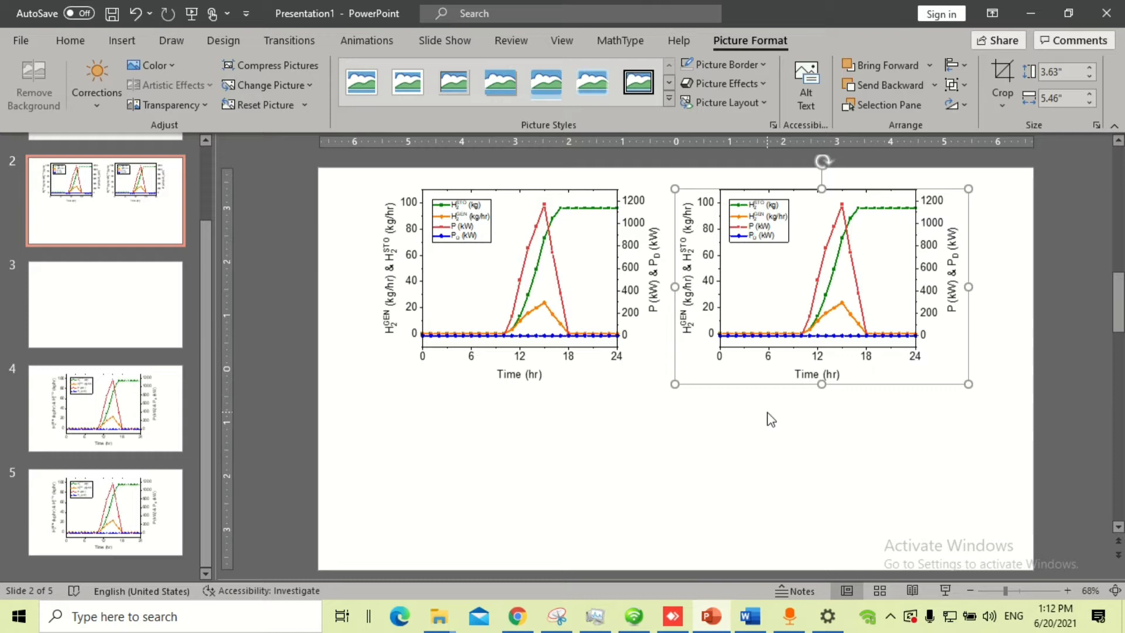
pyautogui.moveTo(821, 384)
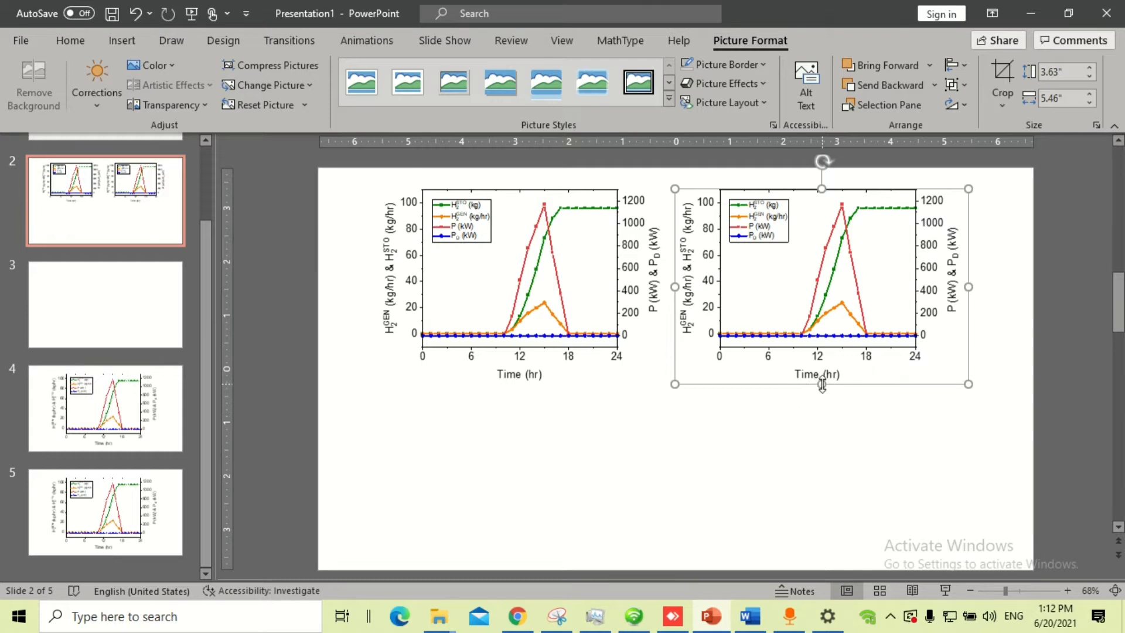
pyautogui.moveTo(220, 413)
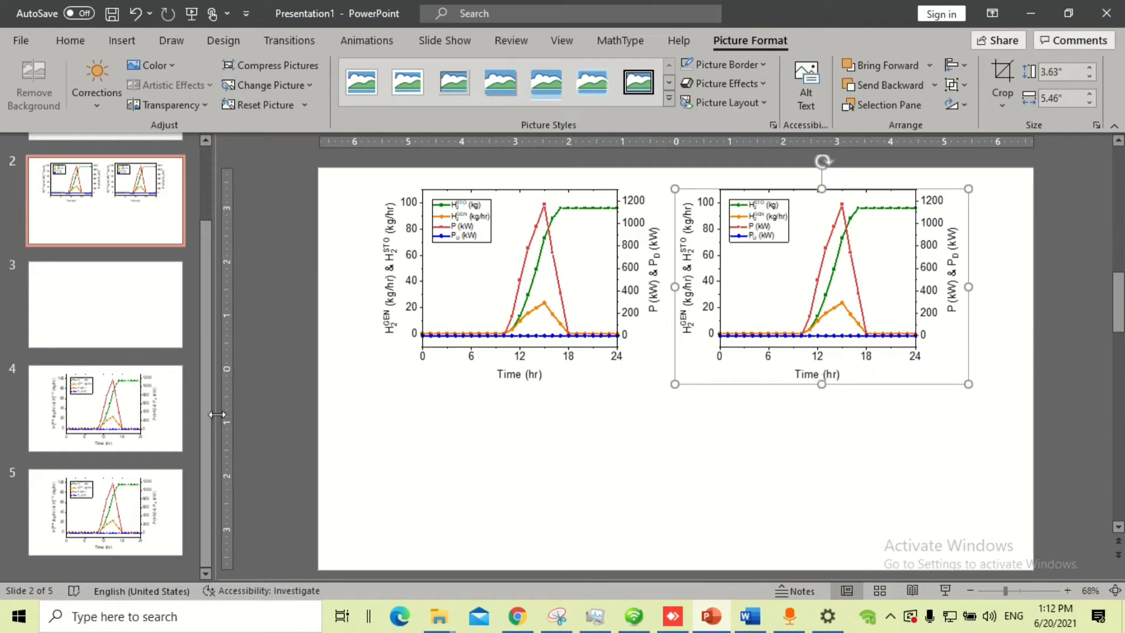
# Bring the remaining graphs onto slide 2, dismiss Design Ideas and align the top-right graph into the 2×2 grid
pyautogui.click(105, 408)
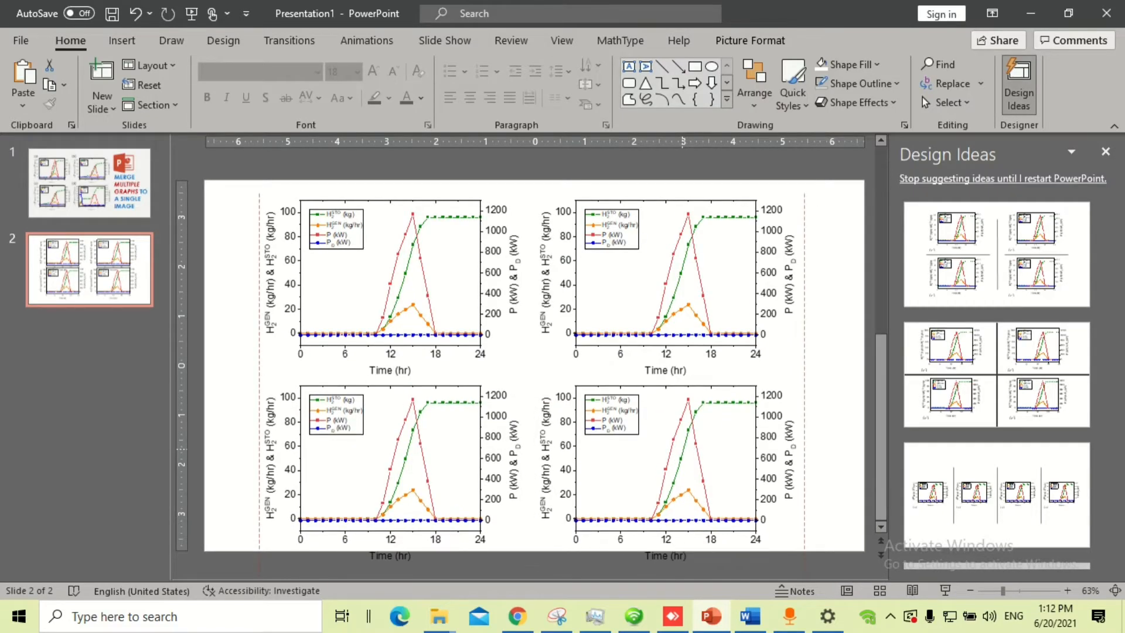
pyautogui.click(1105, 151)
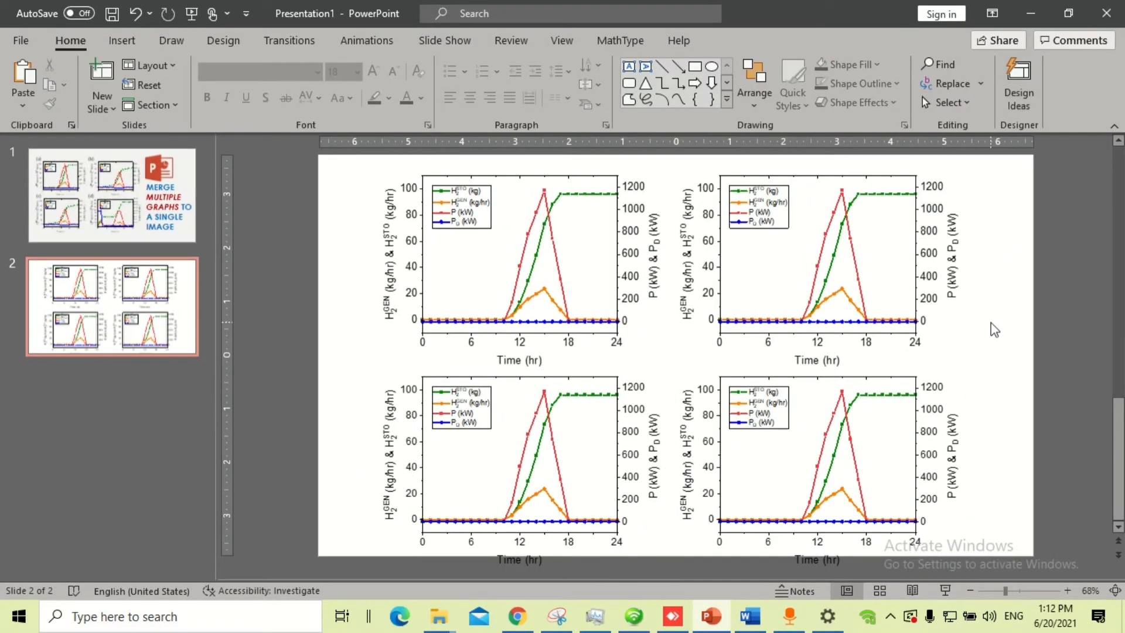
pyautogui.click(818, 473)
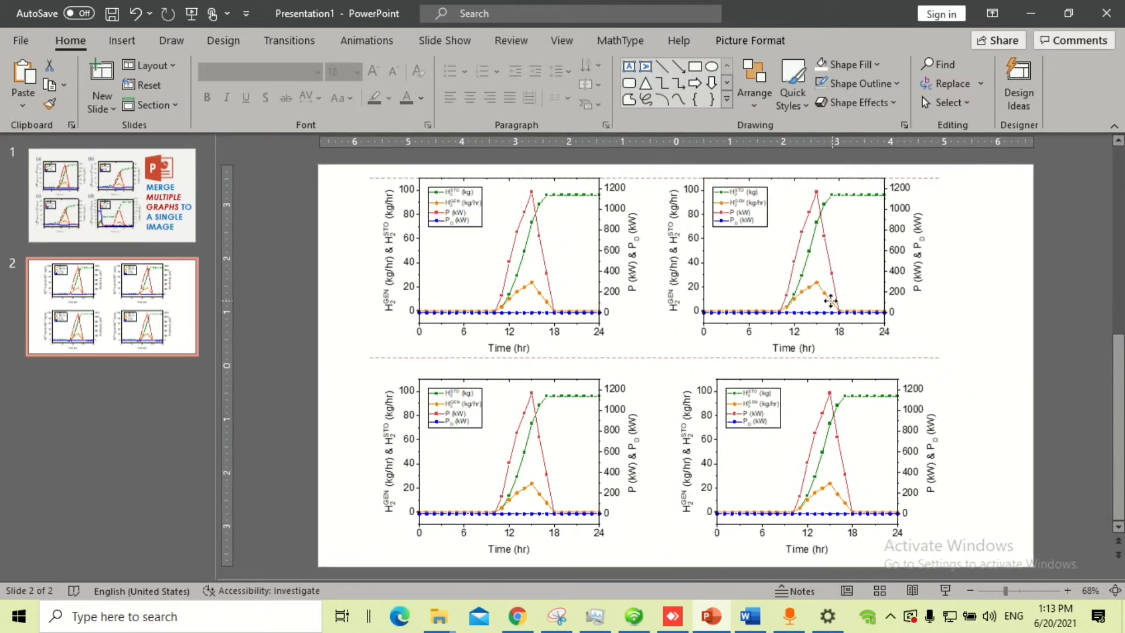
pyautogui.click(787, 266)
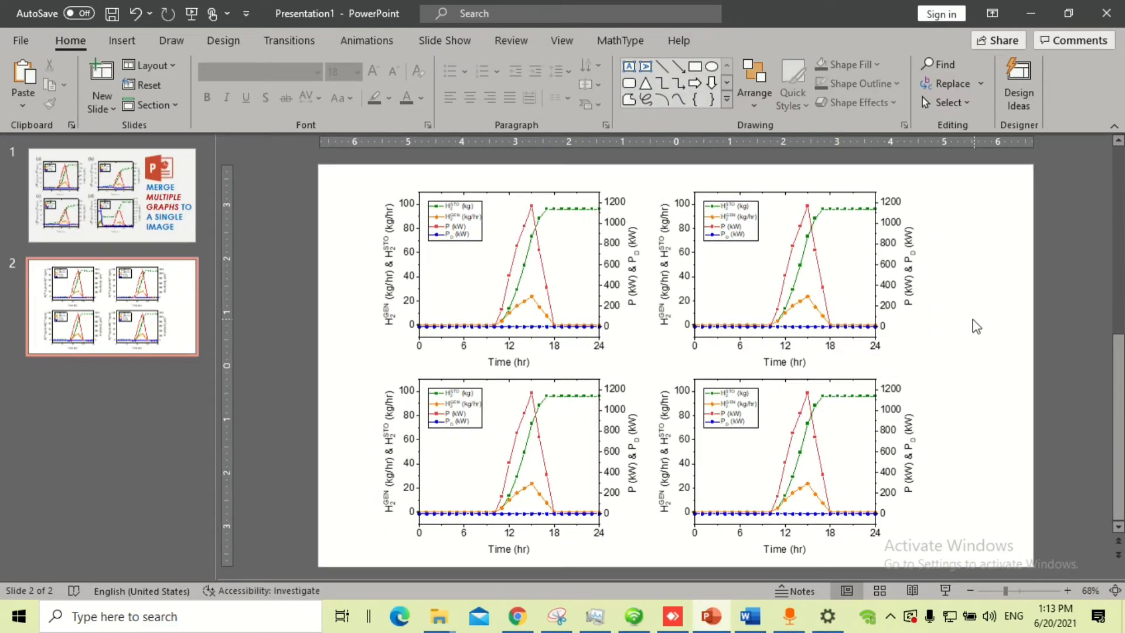
# Add a larger, bold Century Gothic text box label (a) for the first graph
pyautogui.click(121, 40)
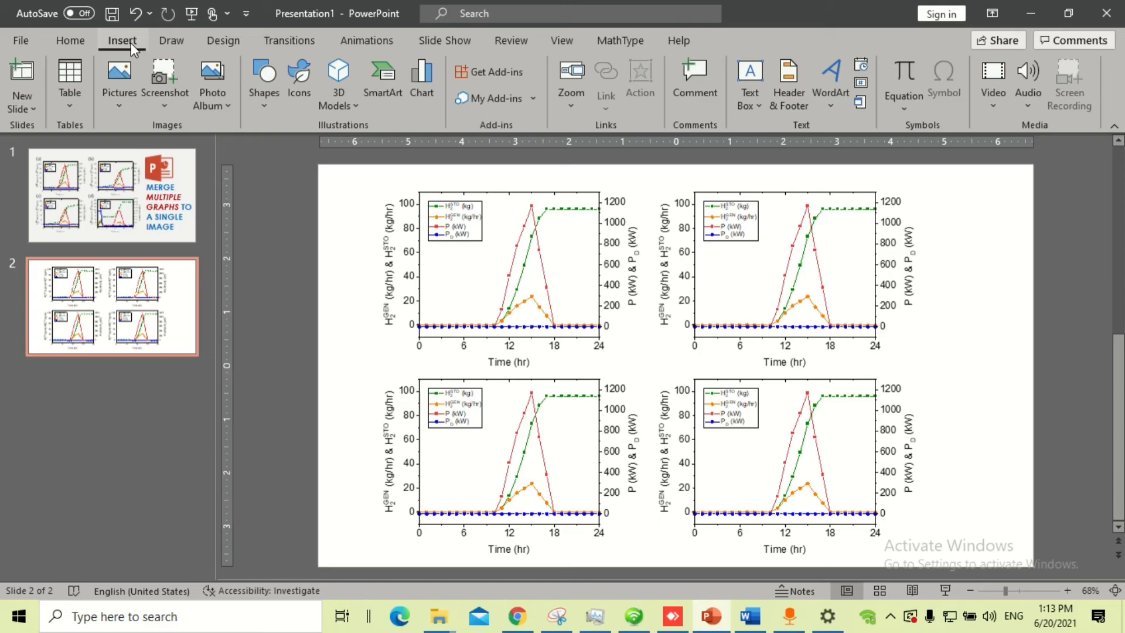
pyautogui.click(749, 80)
pyautogui.write('(a)')
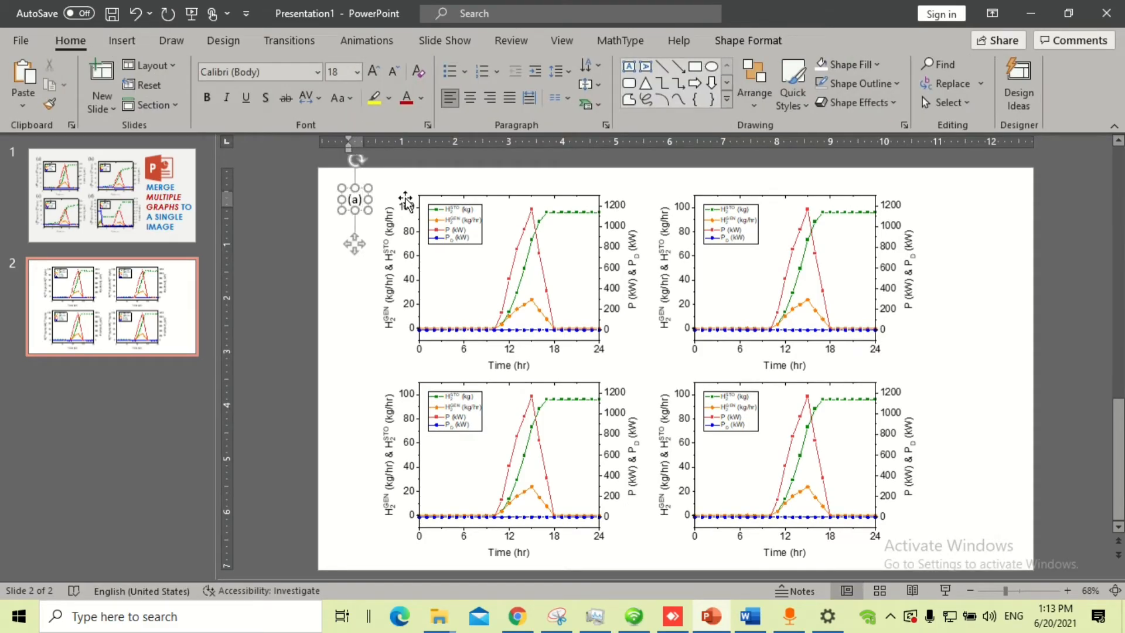
pyautogui.click(373, 71)
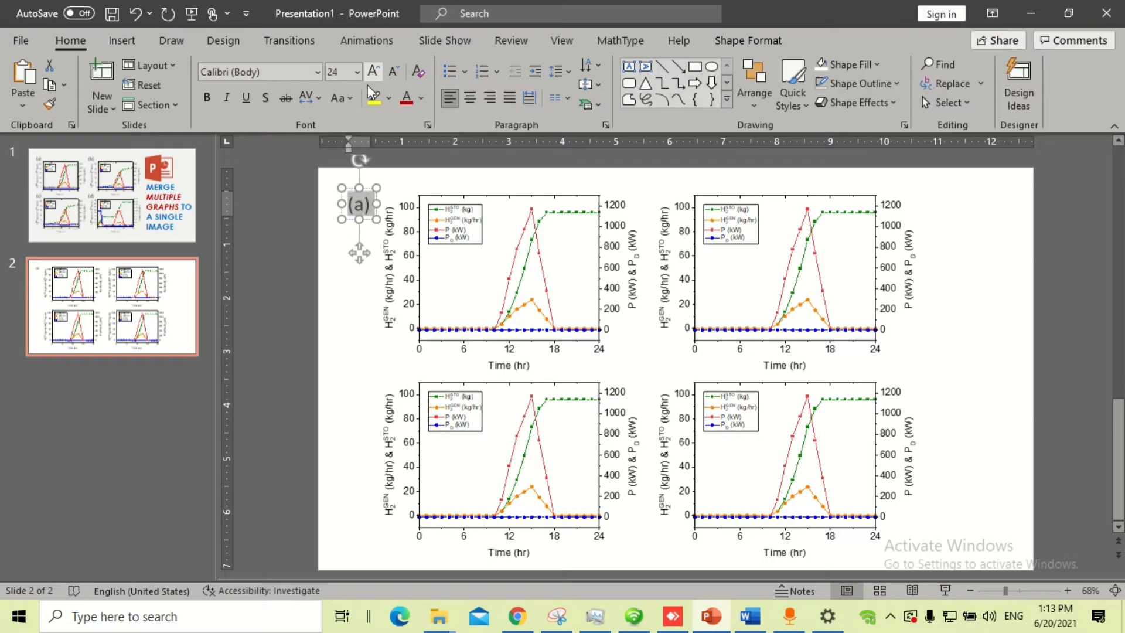
pyautogui.click(373, 72)
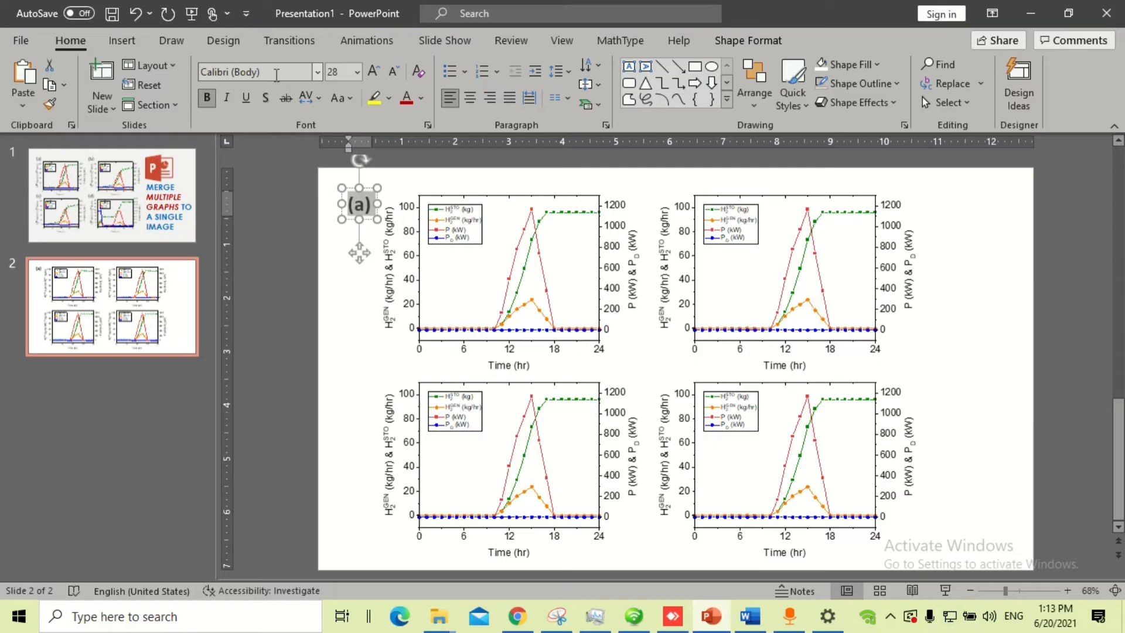
pyautogui.write('Century Gothic')
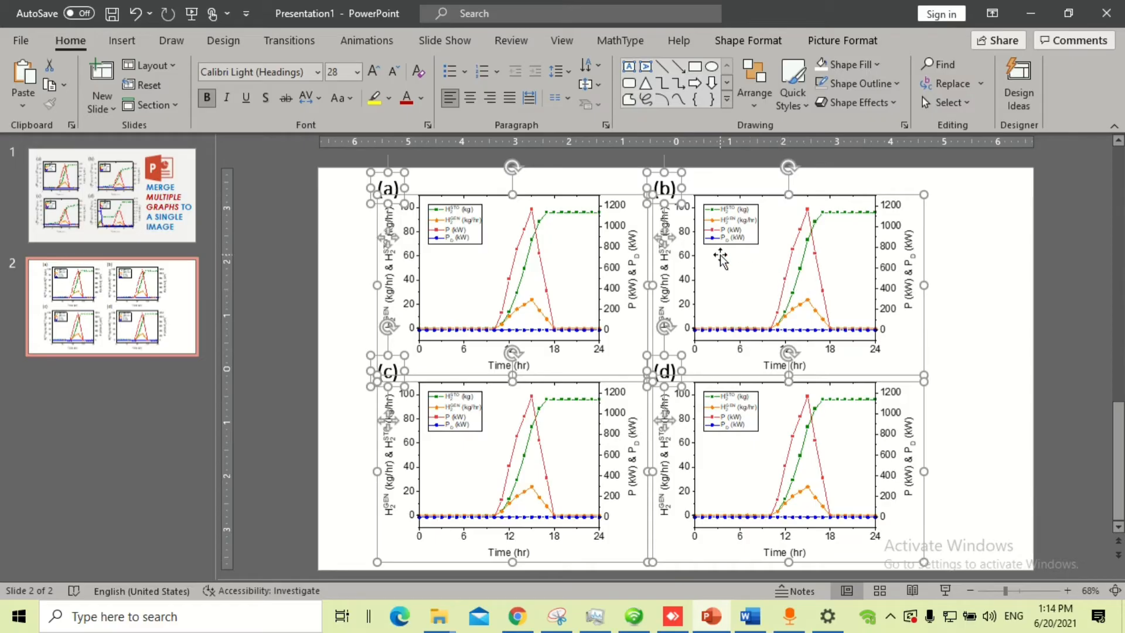
pyautogui.rightClick(720, 257)
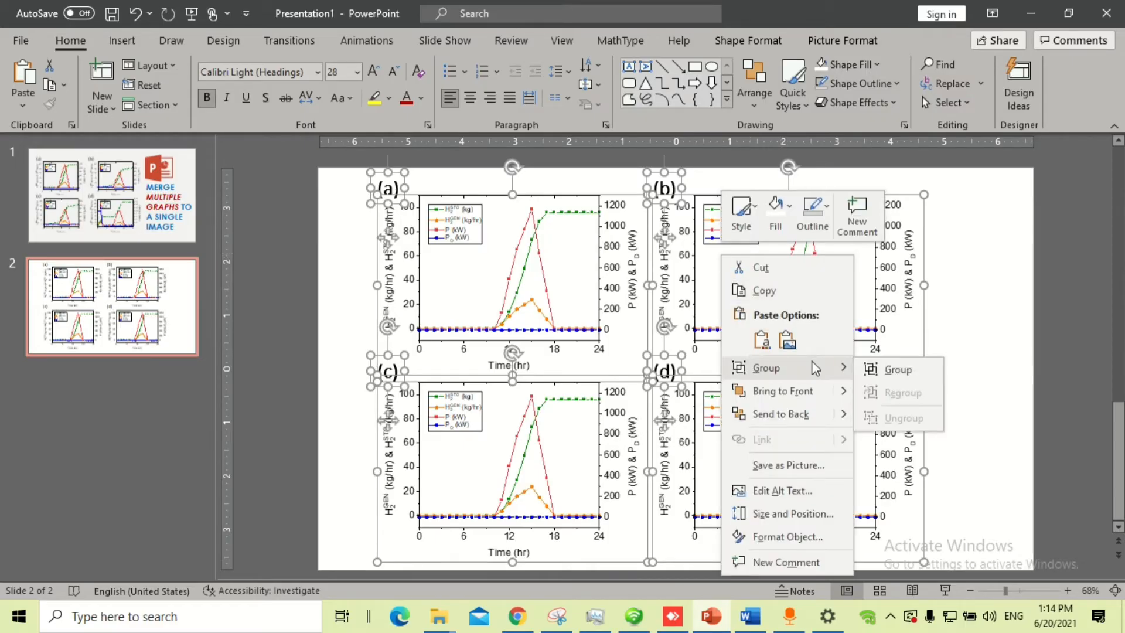
pyautogui.click(898, 369)
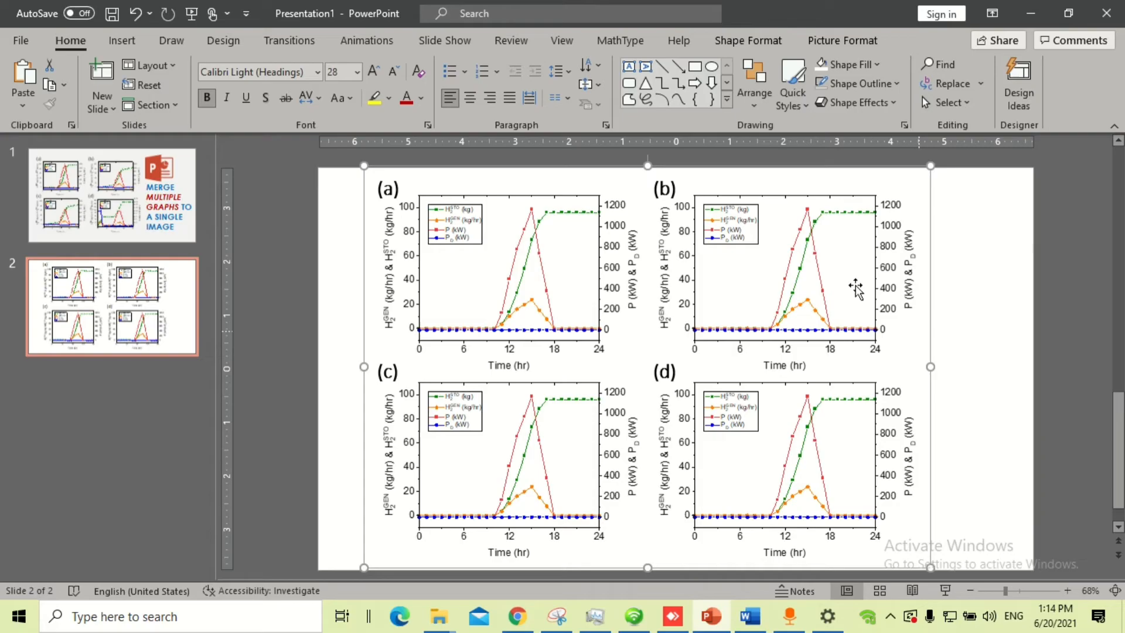
pyautogui.moveTo(632, 341)
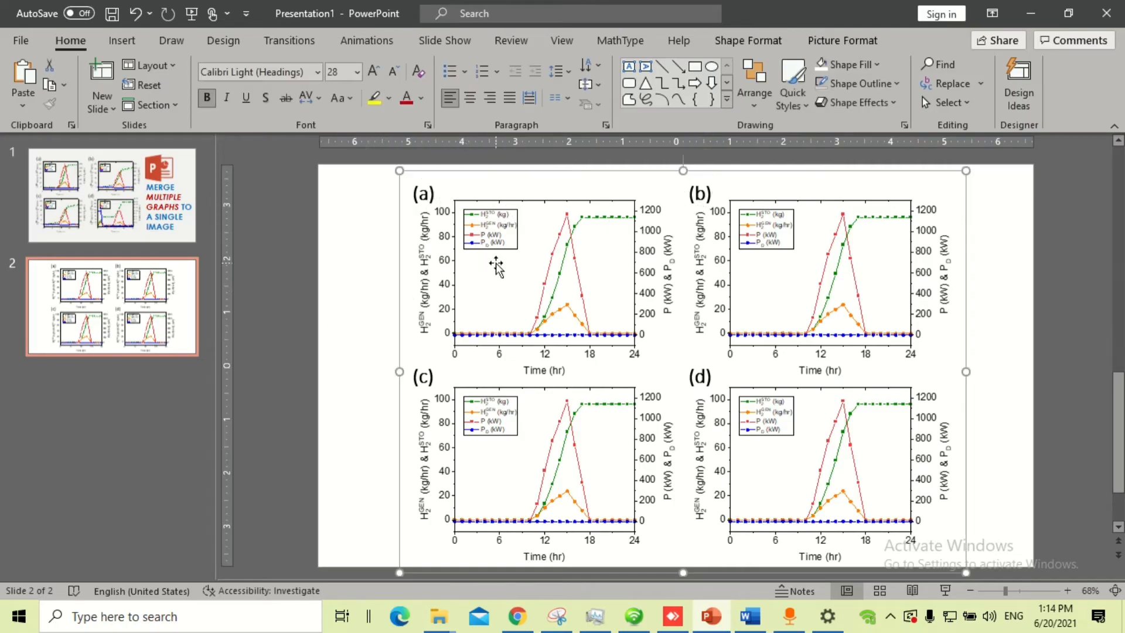
pyautogui.moveTo(503, 267)
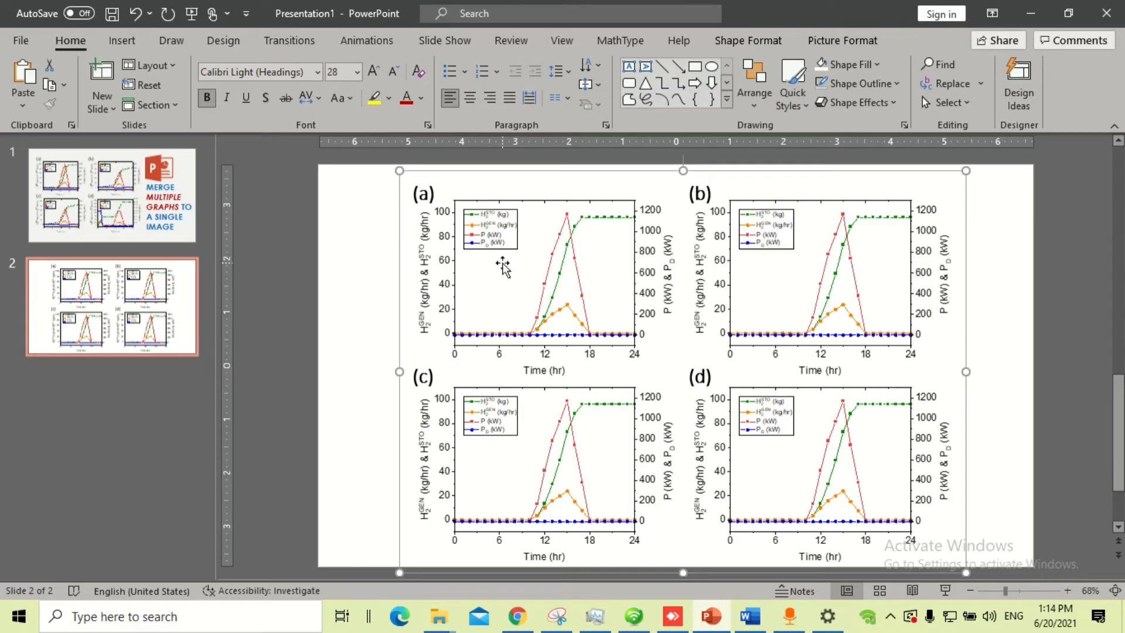
pyautogui.moveTo(749, 615)
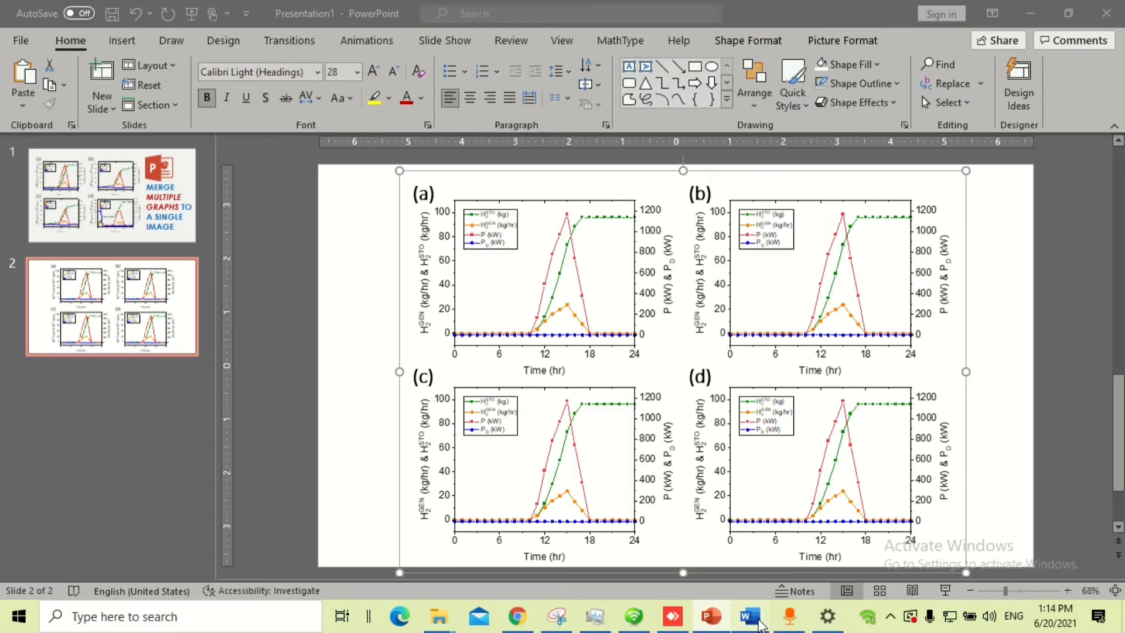
# Paste the grouped four-graph figure into the Word document as Picture (Enhanced Metafile) via Paste Special
pyautogui.click(749, 615)
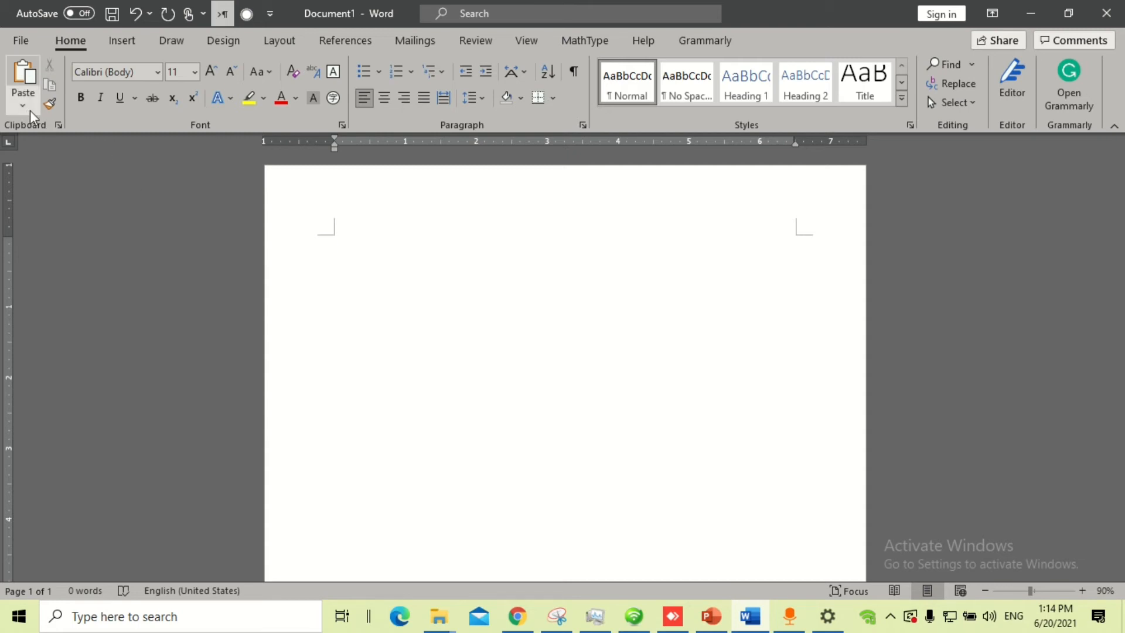
pyautogui.click(22, 107)
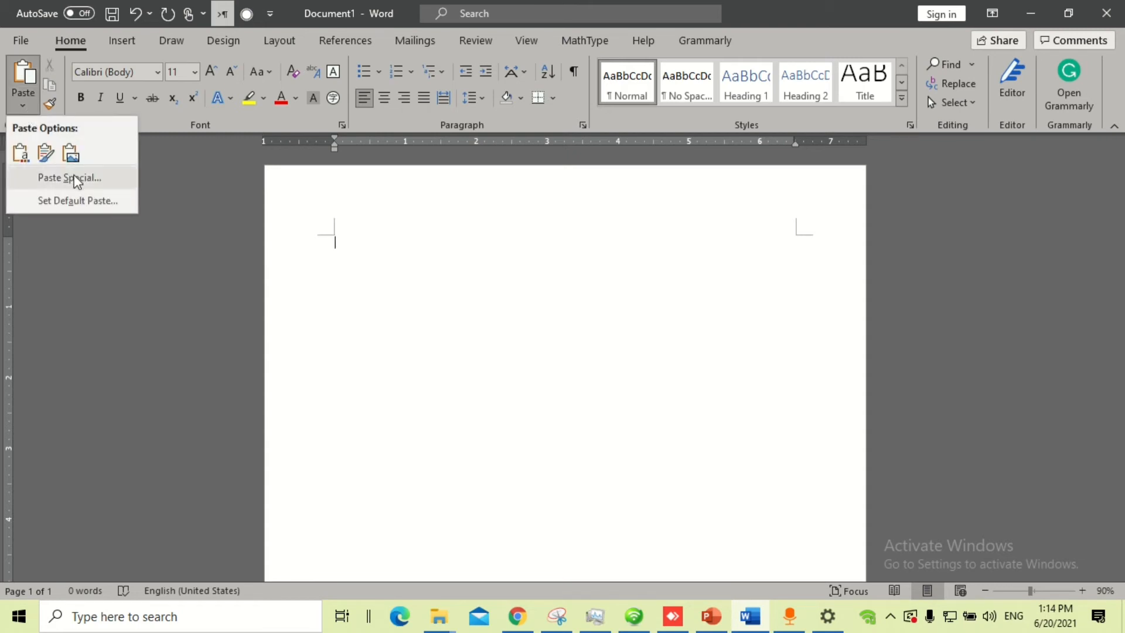
pyautogui.click(69, 177)
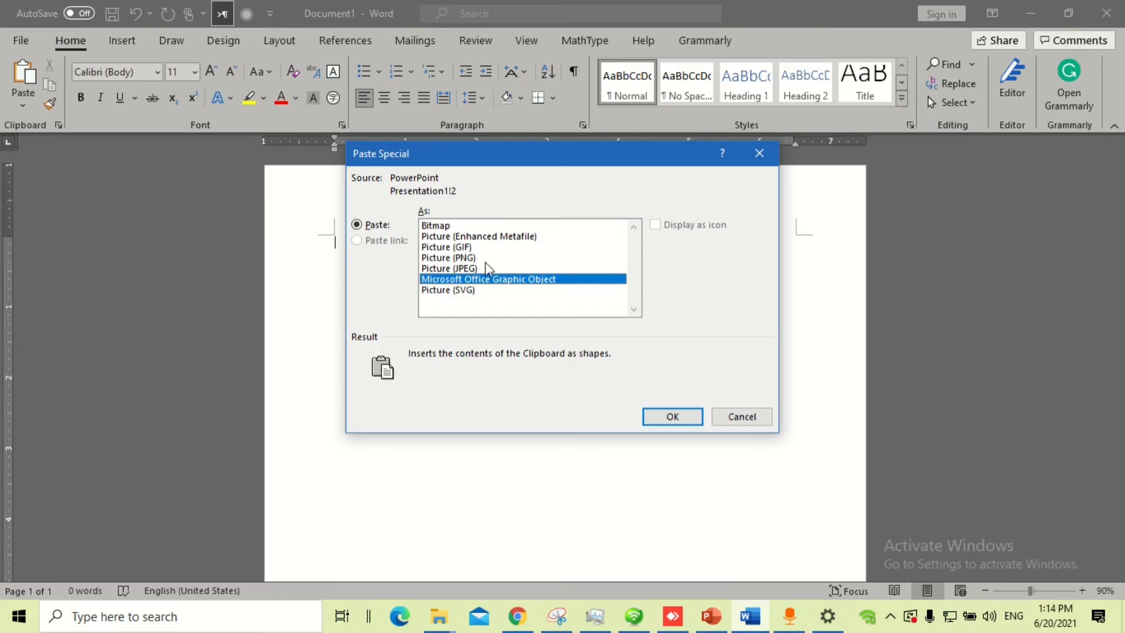
pyautogui.click(478, 236)
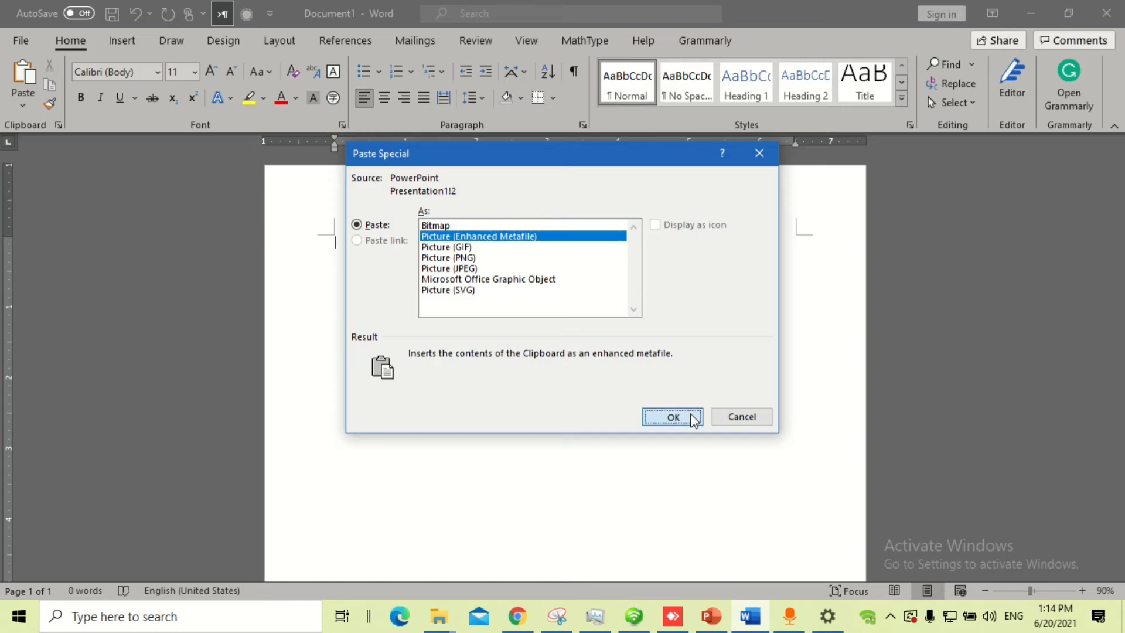
pyautogui.click(673, 417)
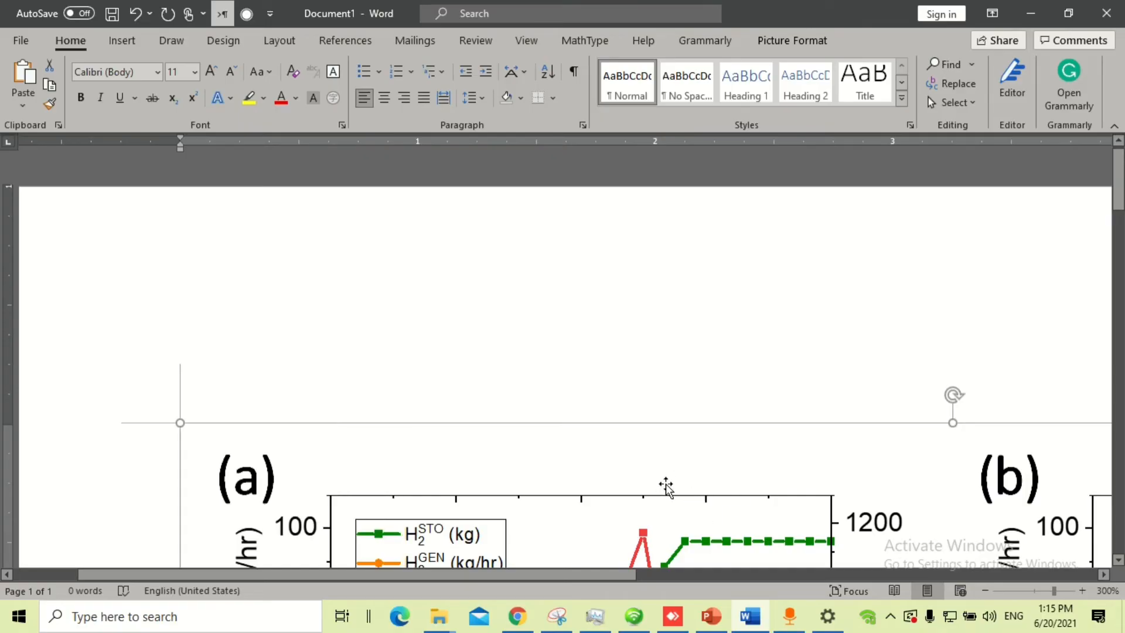
pyautogui.scroll(-3)
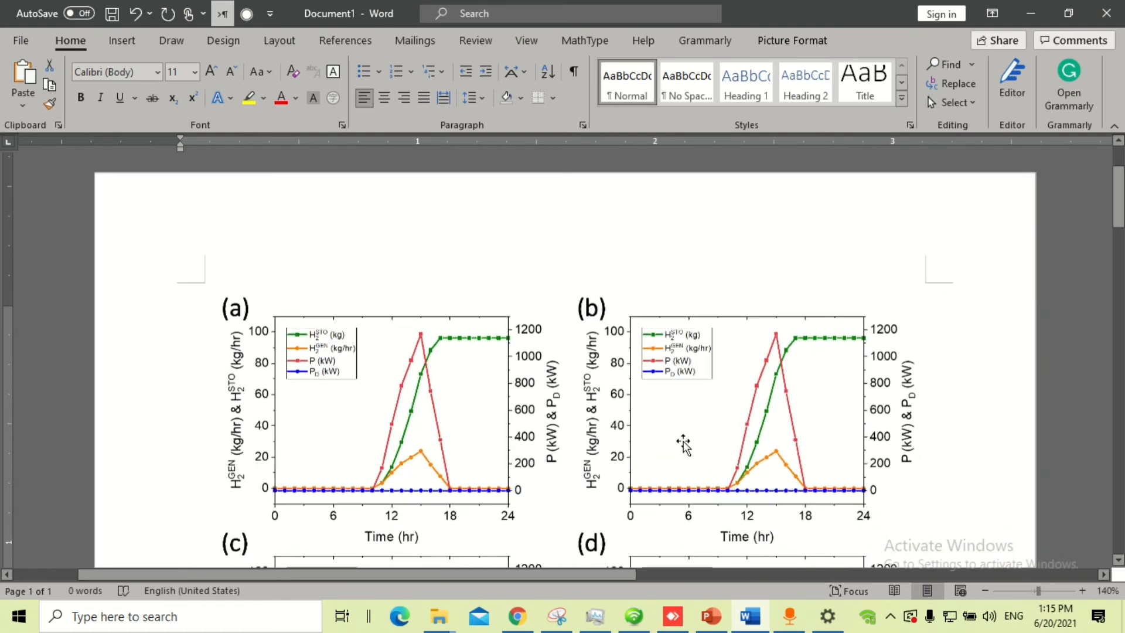
# Insert the caption 'Figure 1. Graphical representation of XYZ.' beneath the picture
pyautogui.rightClick(682, 442)
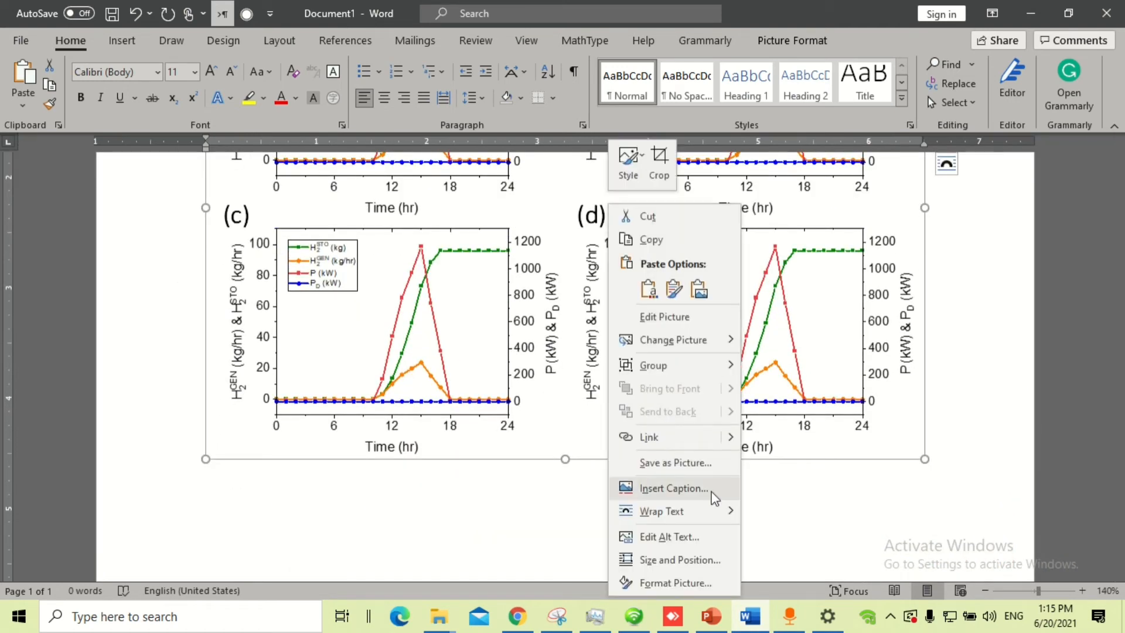
pyautogui.click(672, 488)
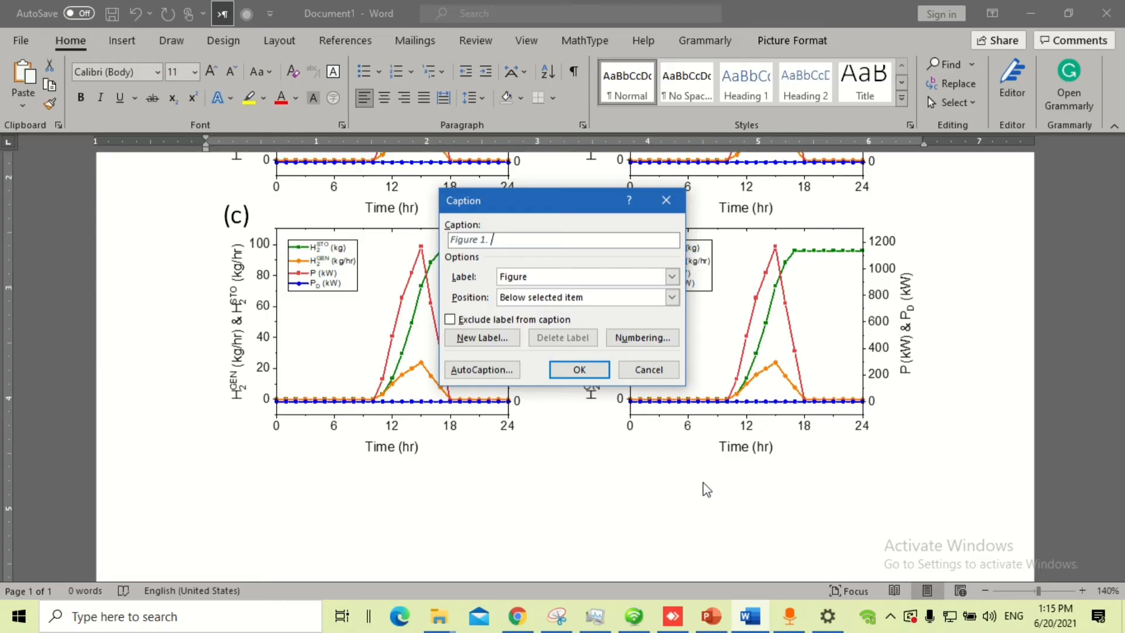
pyautogui.write('Graphical')
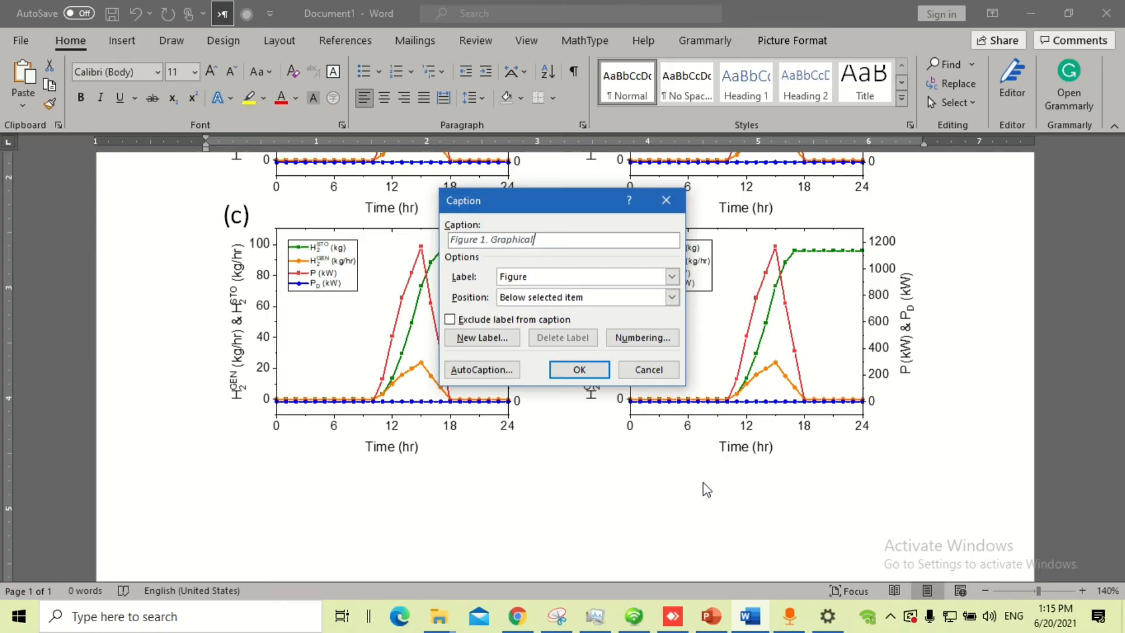
pyautogui.write('representaion of XYZ')
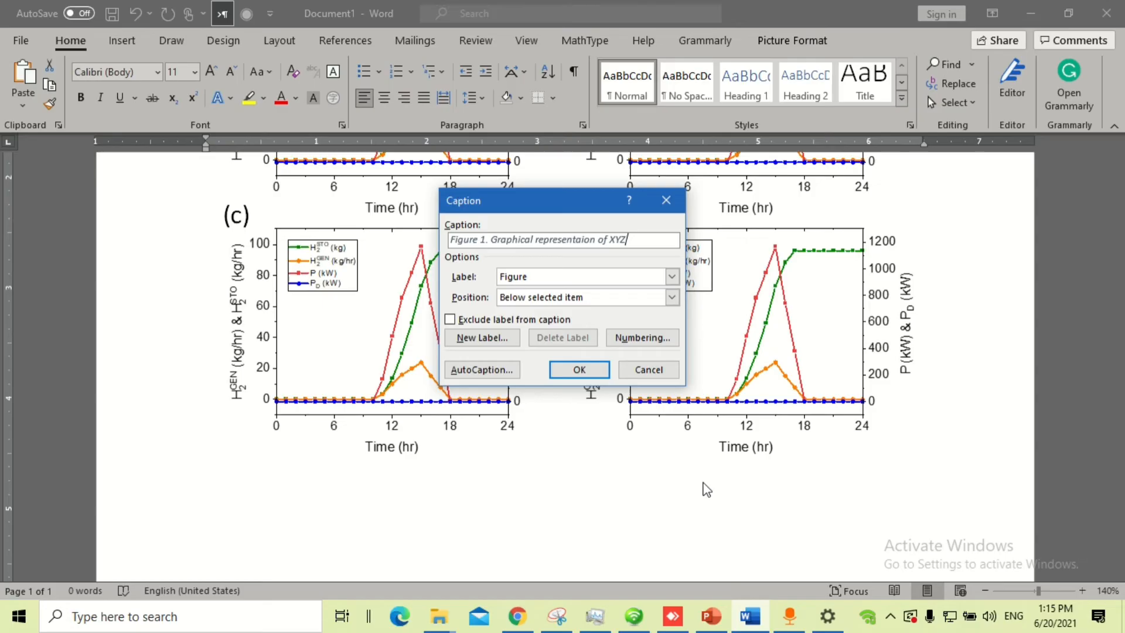
pyautogui.click(577, 369)
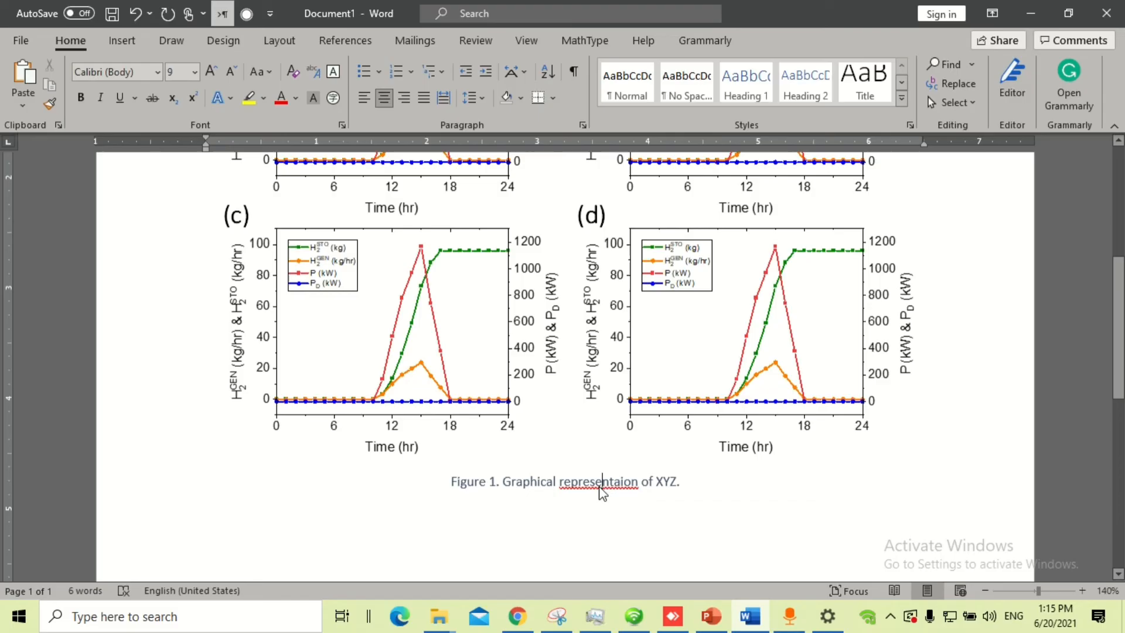
# Correct the misspelled word to 'representation' and select the 'Figure 1.' label for bolding
pyautogui.rightClick(598, 482)
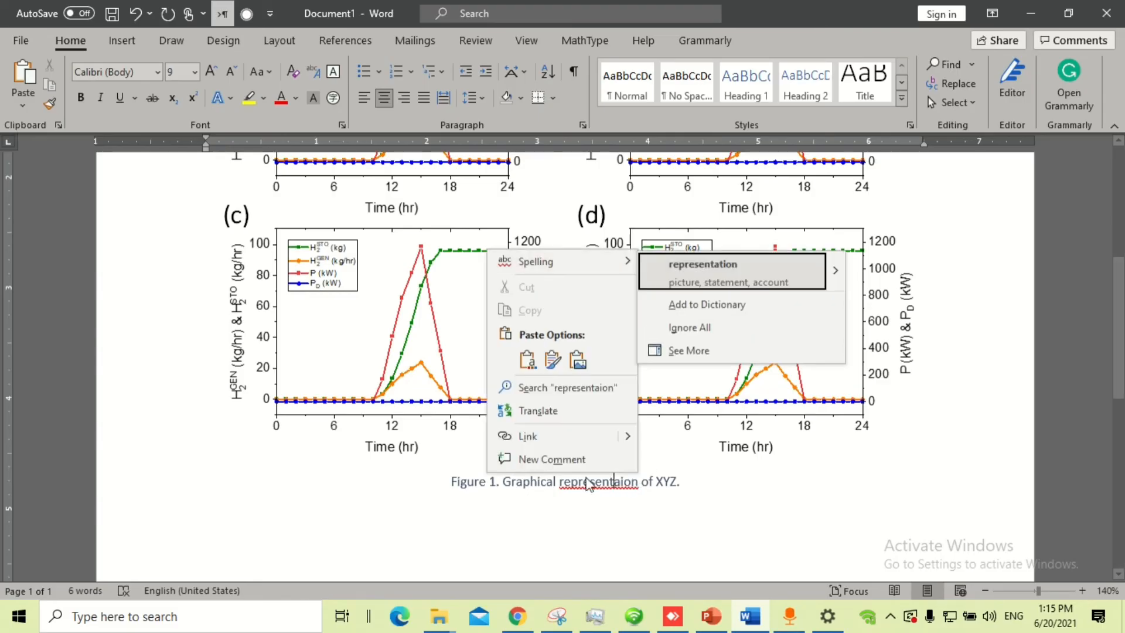
pyautogui.click(702, 263)
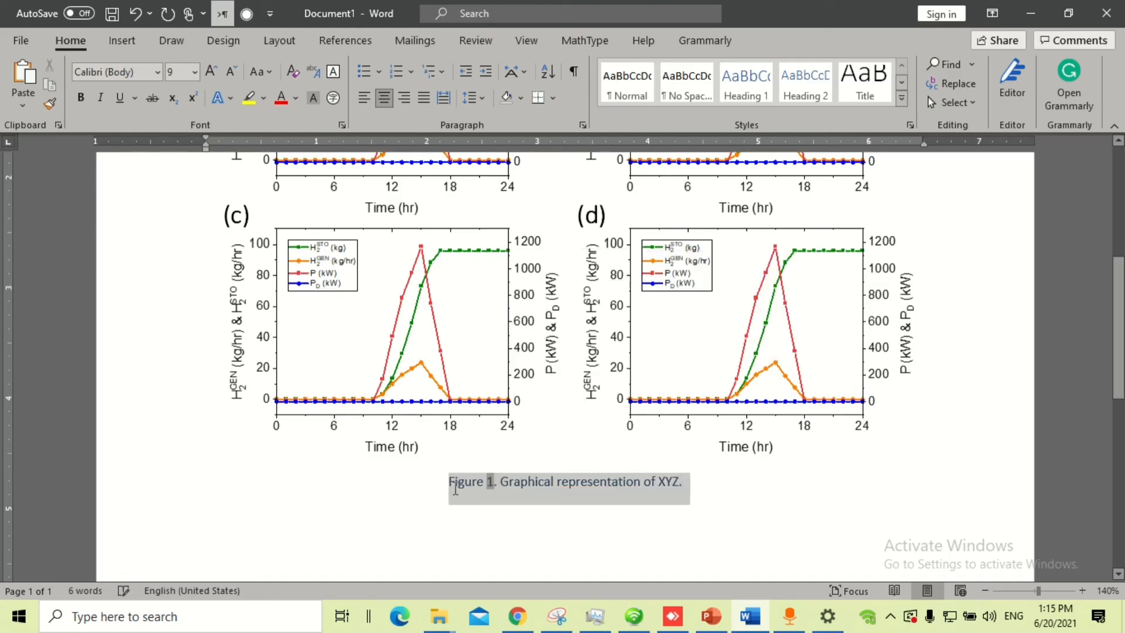
pyautogui.click(293, 98)
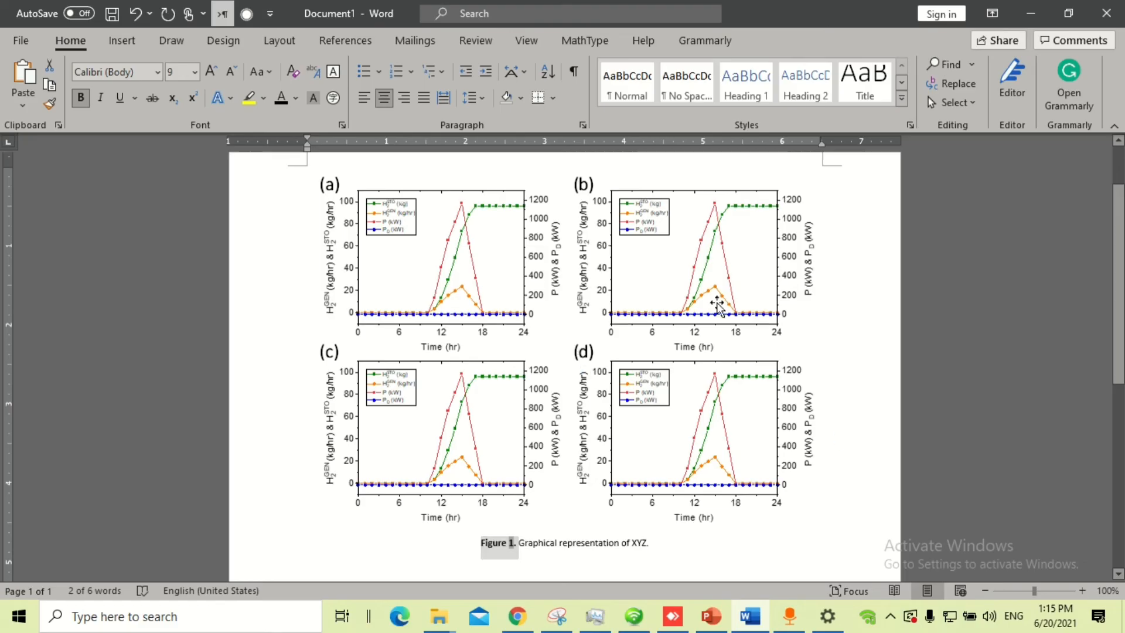
# Paste the copied single graph from PowerPoint below the Figure 1 caption in Word
pyautogui.click(714, 301)
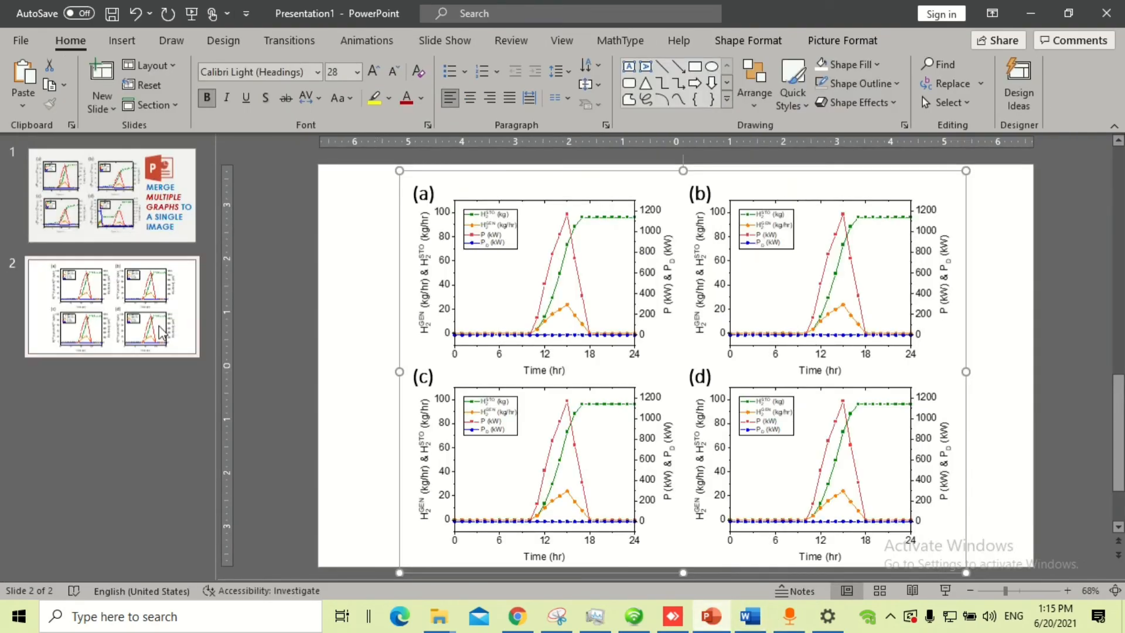
pyautogui.click(547, 280)
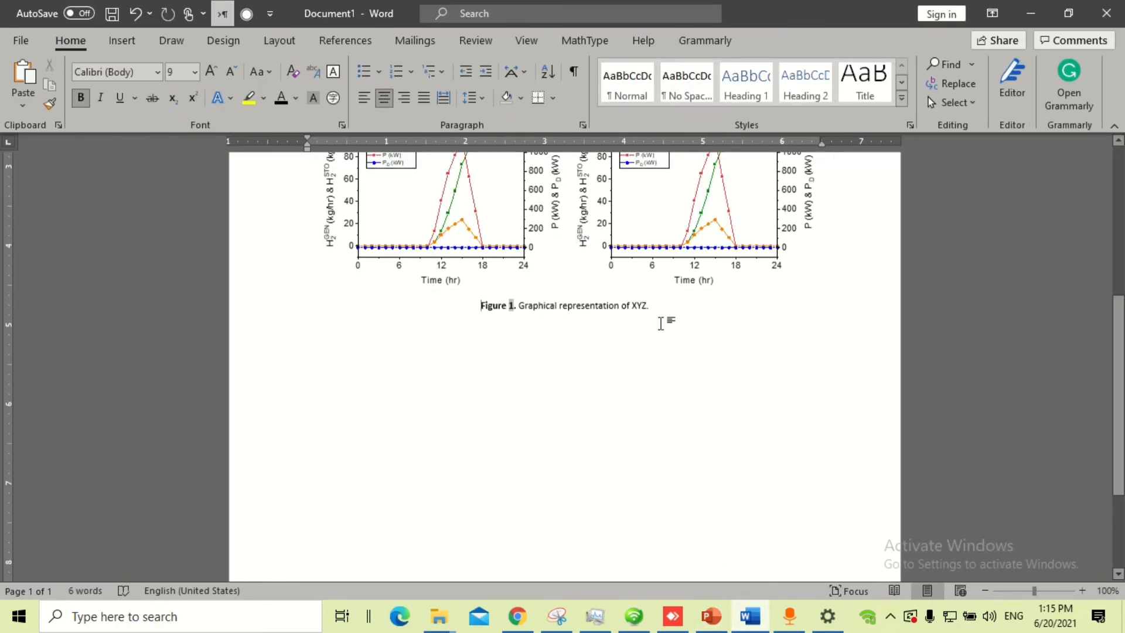
pyautogui.rightClick(588, 335)
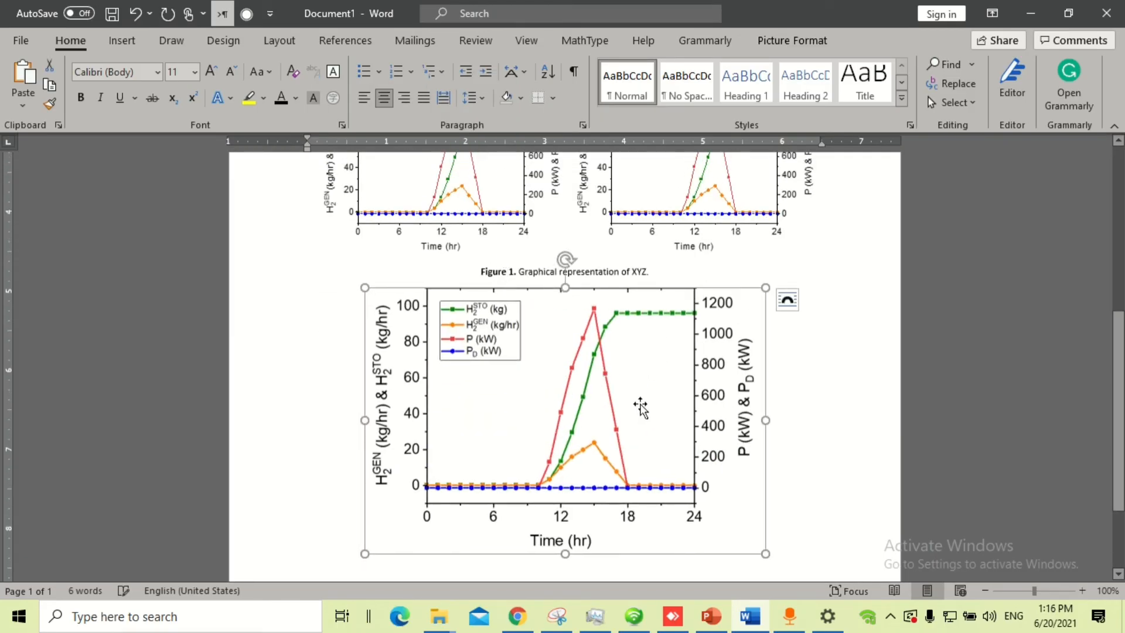
pyautogui.scroll(-3)
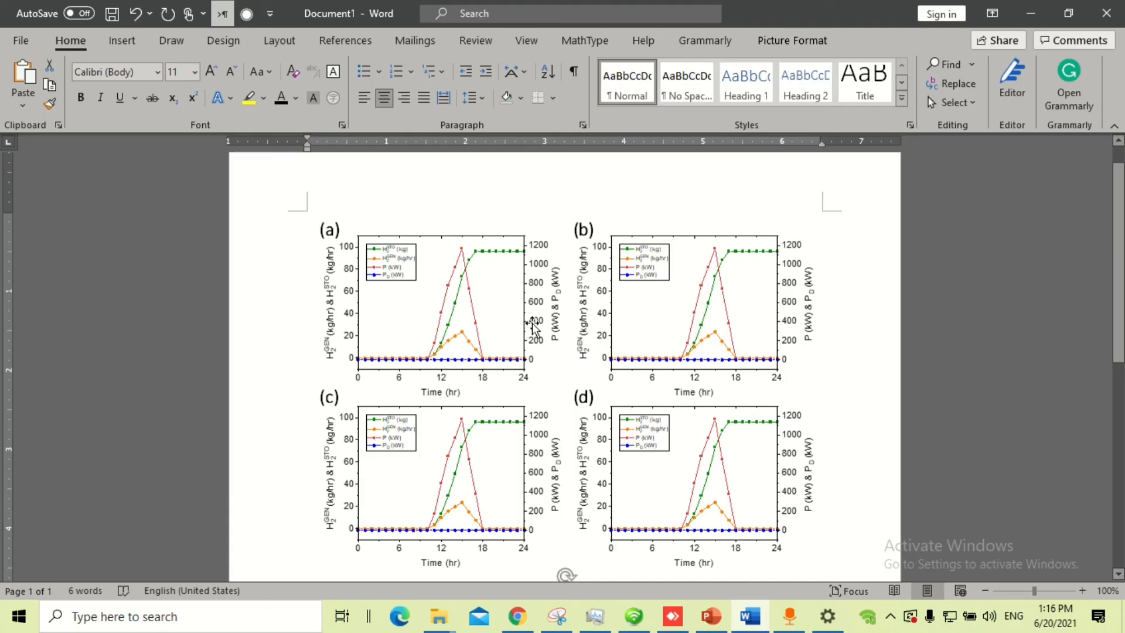
pyautogui.moveTo(727, 363)
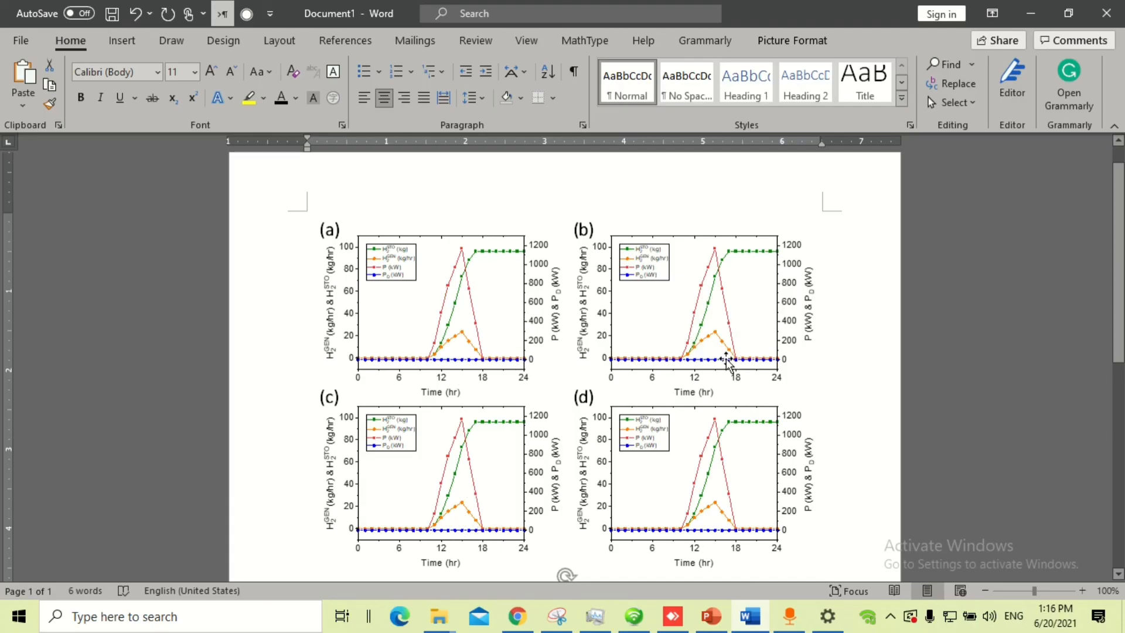